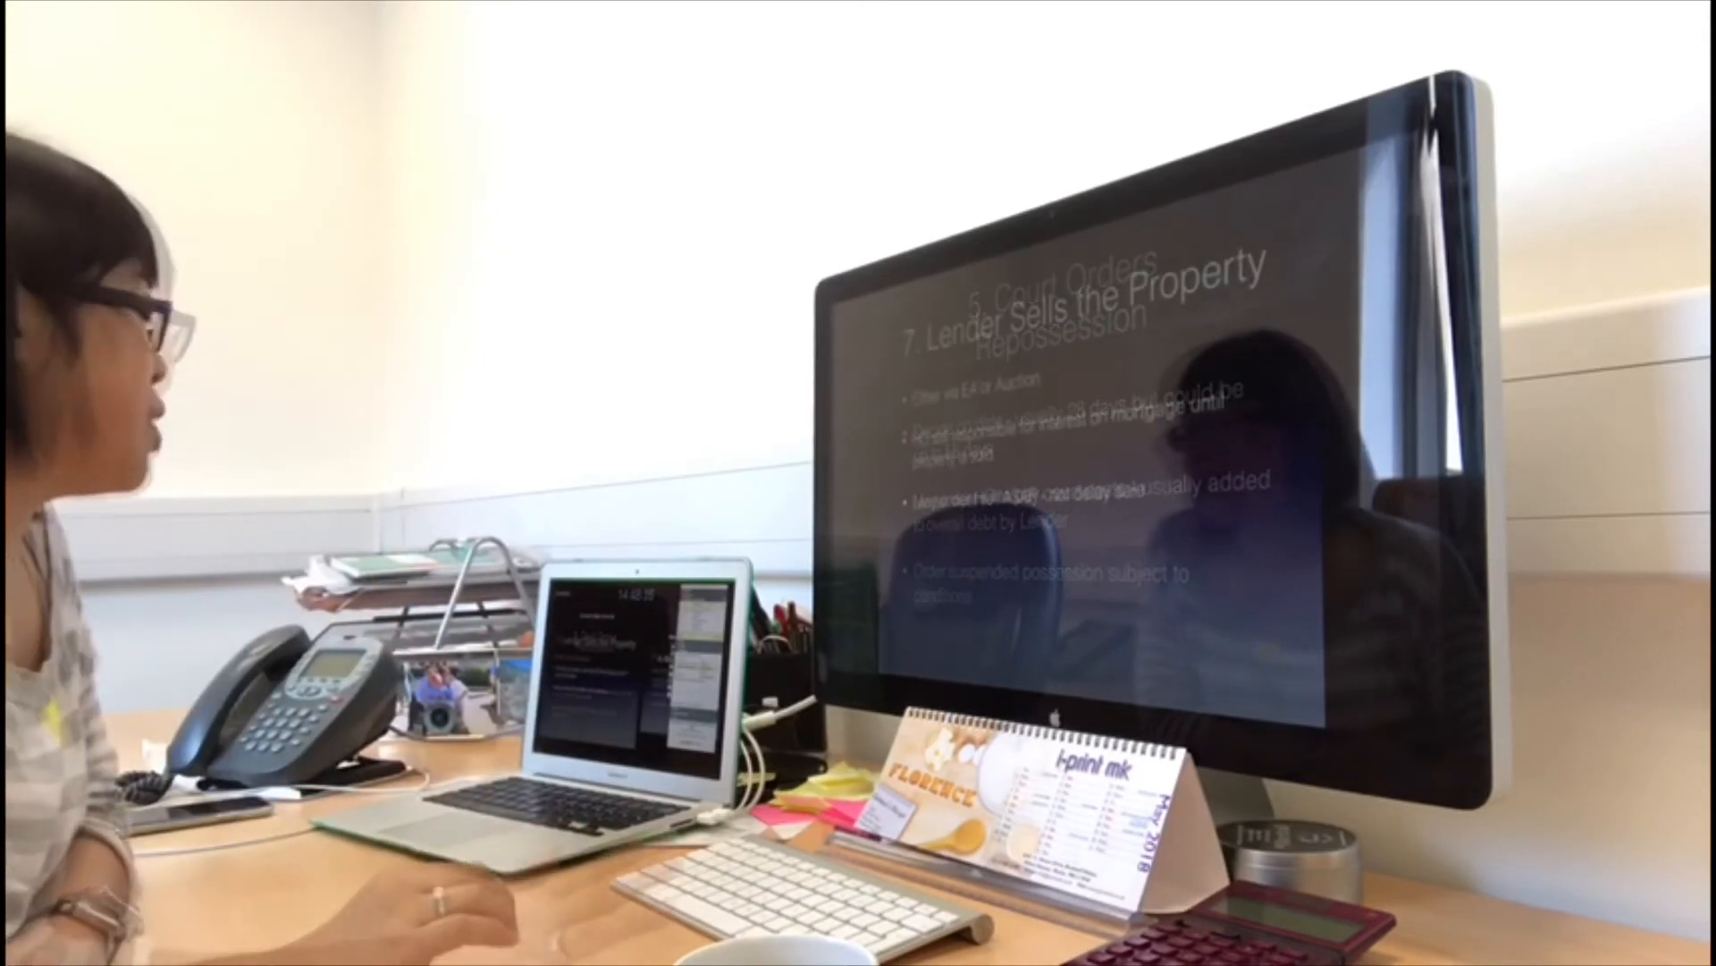
Step: Advance the slideshow to slide '7. Lender Sells the Property' with its three bullet points
key("right")
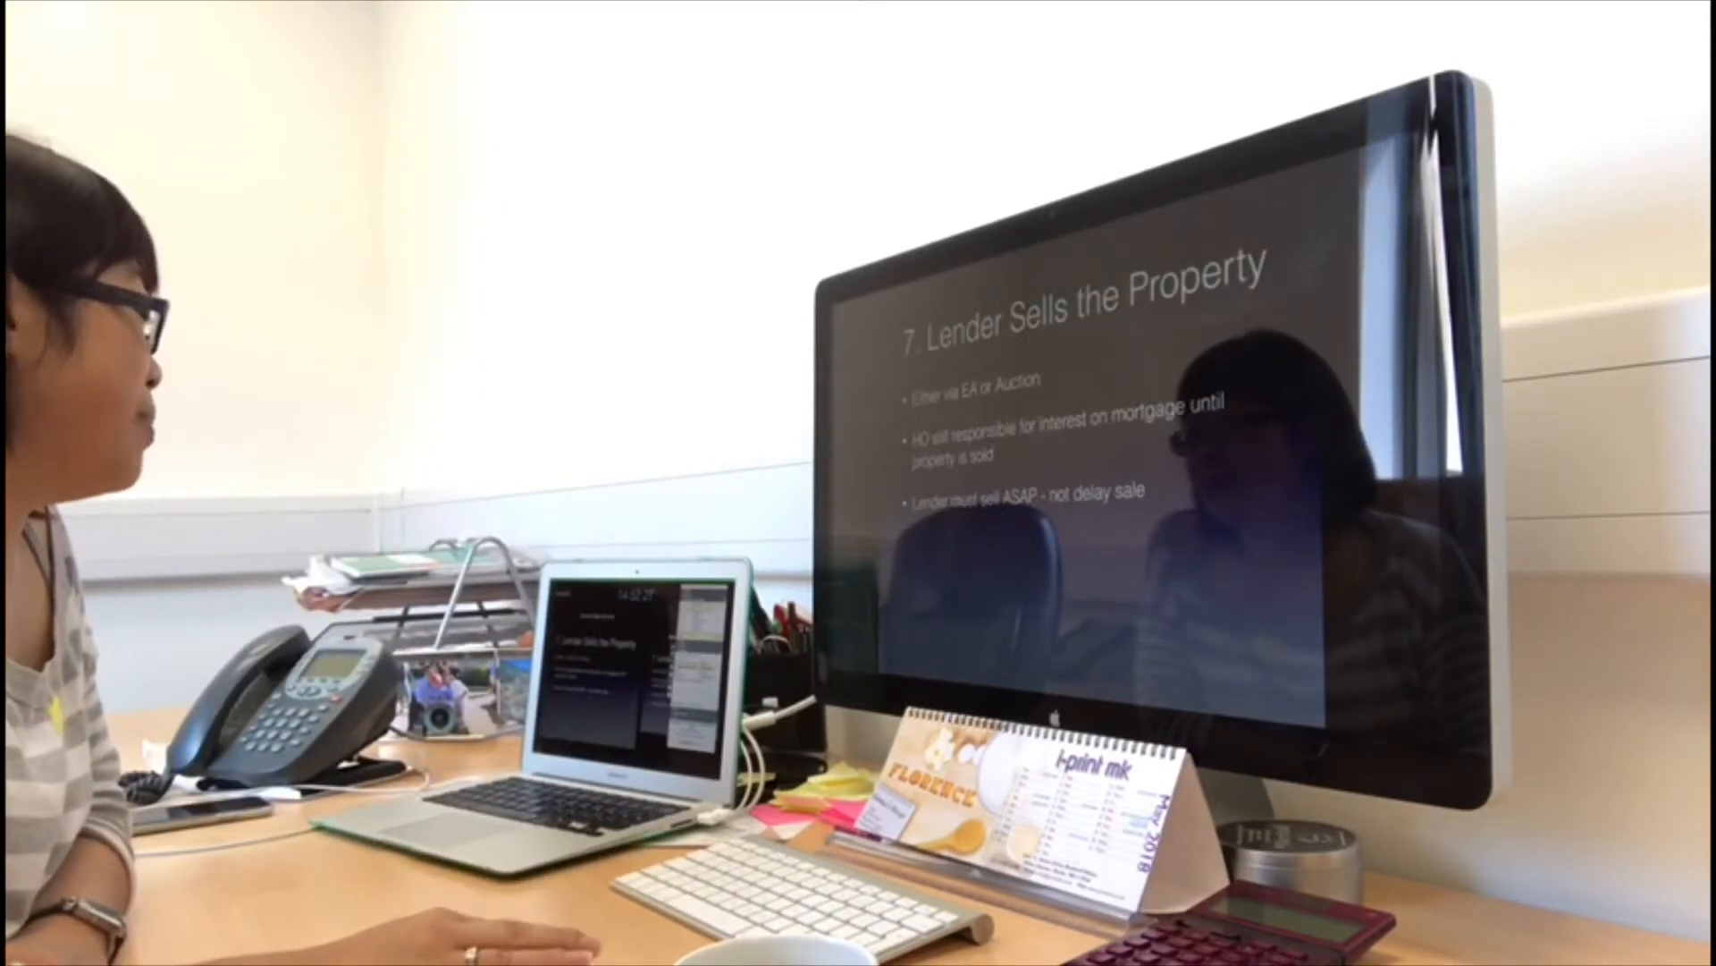